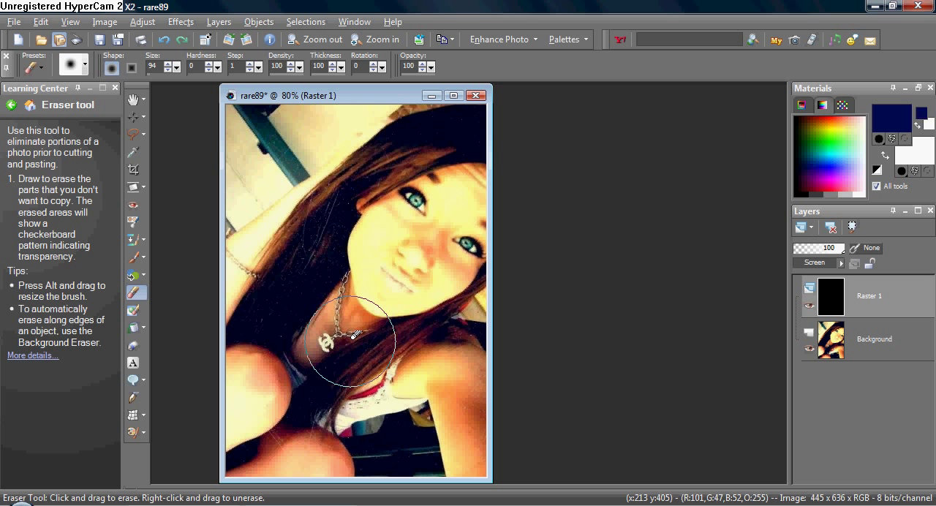
pyautogui.moveTo(339, 189)
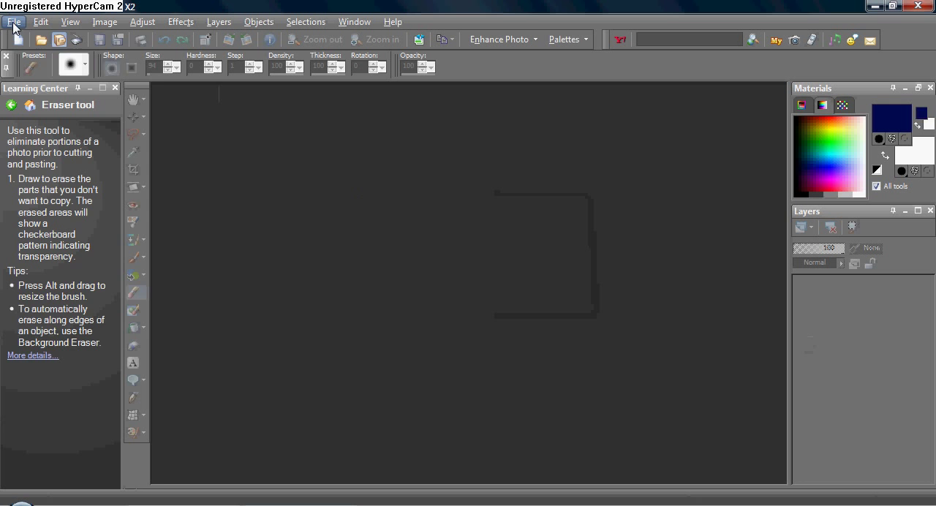
# - Reopen the texture2 grunge image from File > Recent Files and make it active
pyautogui.click(13, 20)
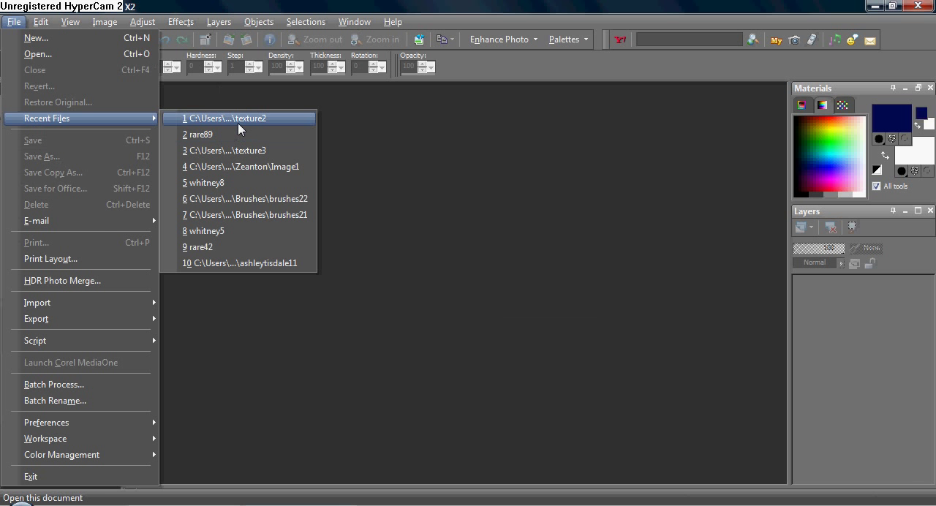
pyautogui.click(198, 134)
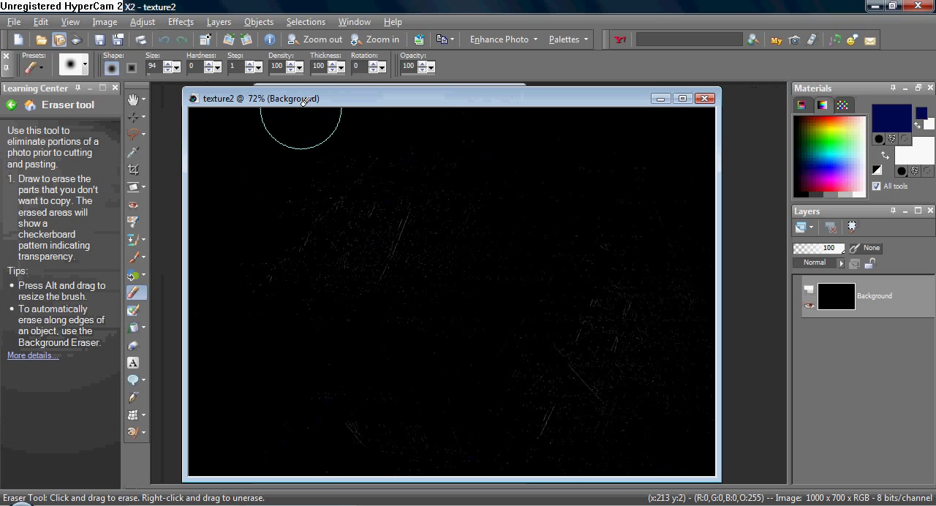
pyautogui.click(41, 21)
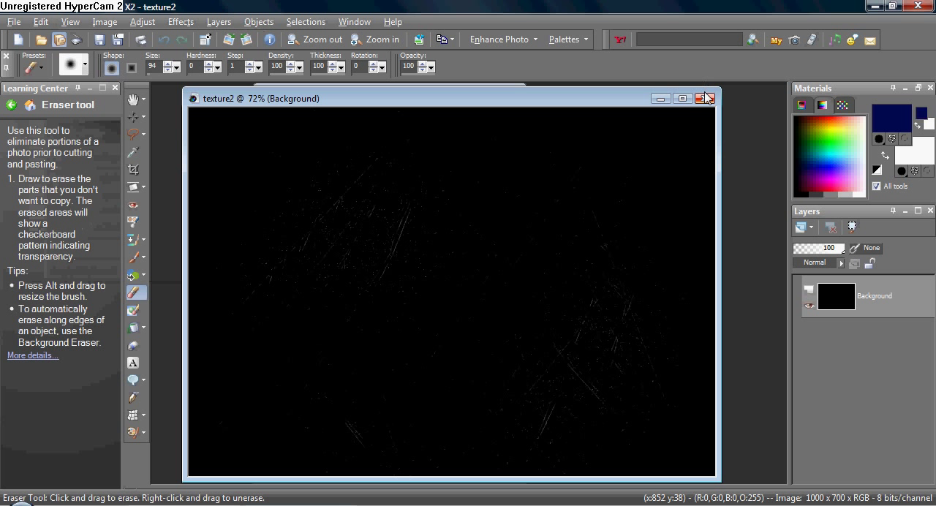
pyautogui.moveTo(708, 97)
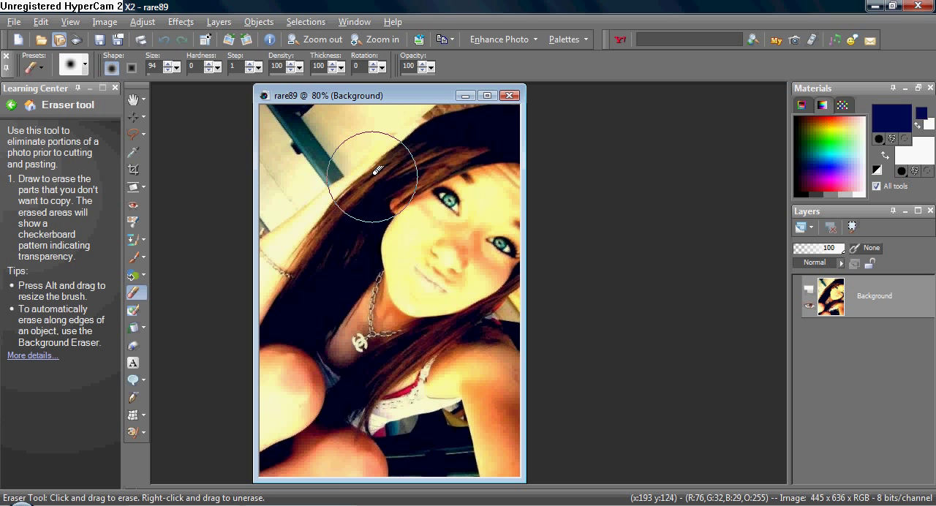
pyautogui.moveTo(300, 132)
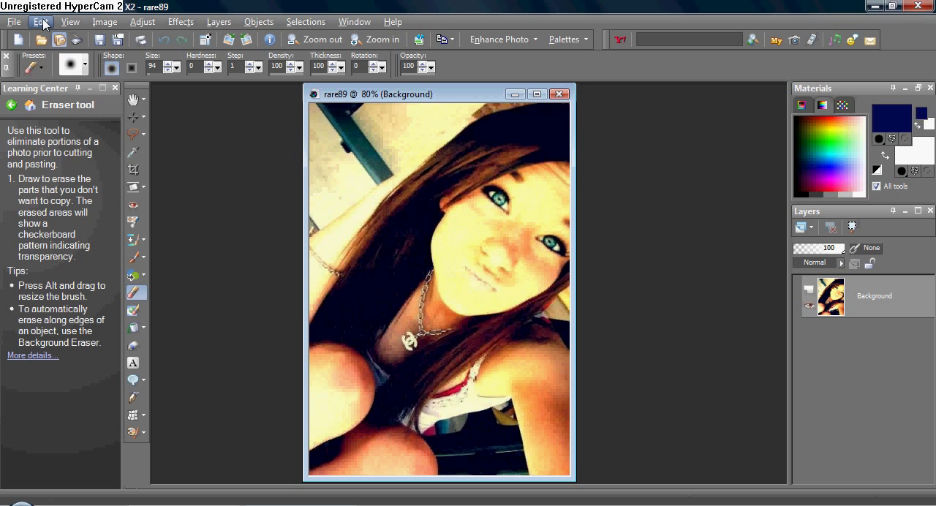
# - Paste the copied black texture onto rare89 as new layer Raster 1 via Edit > Paste As New Layer
pyautogui.click(41, 20)
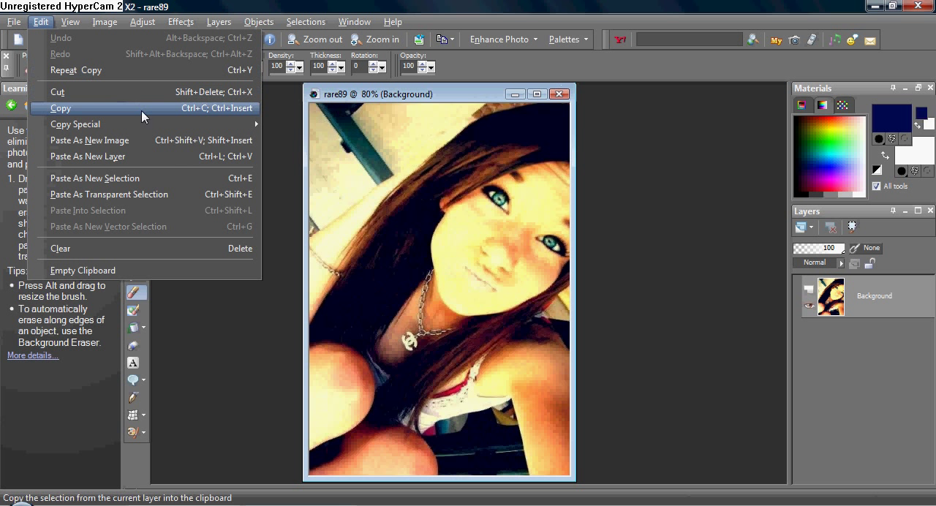
pyautogui.click(88, 157)
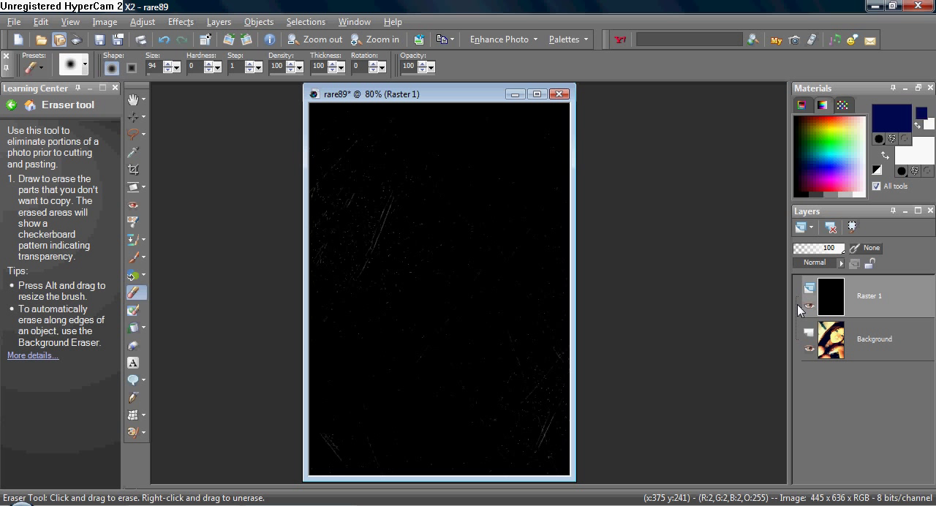
# - Set Raster 1's blend mode to Screen in the Layers palette
pyautogui.click(816, 262)
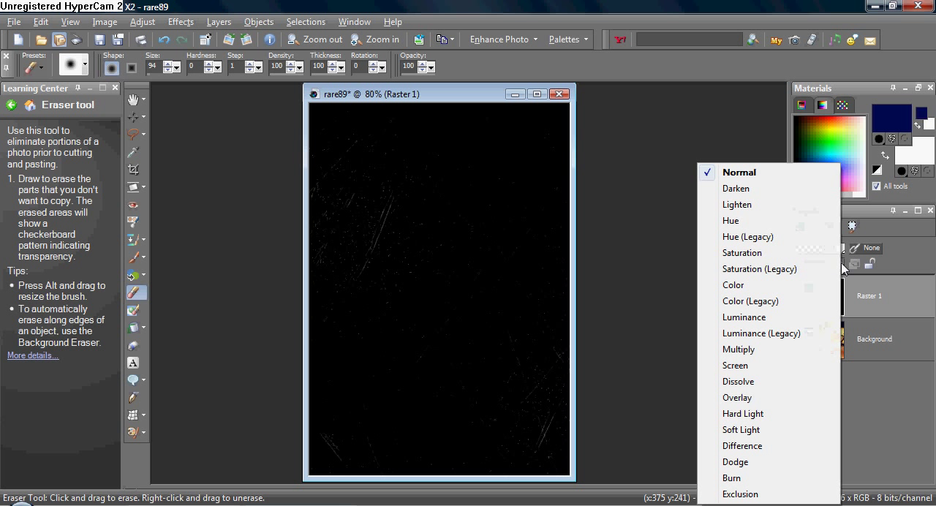
pyautogui.moveTo(742, 412)
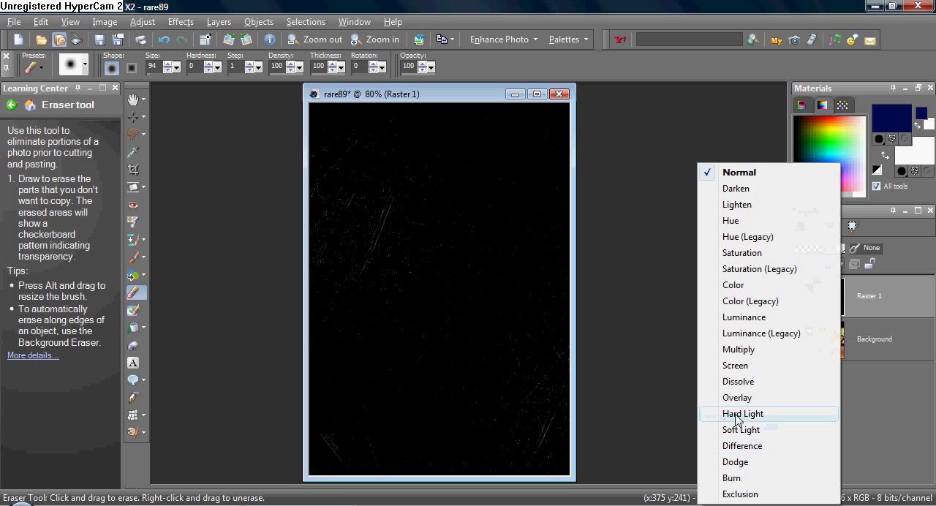
pyautogui.click(734, 365)
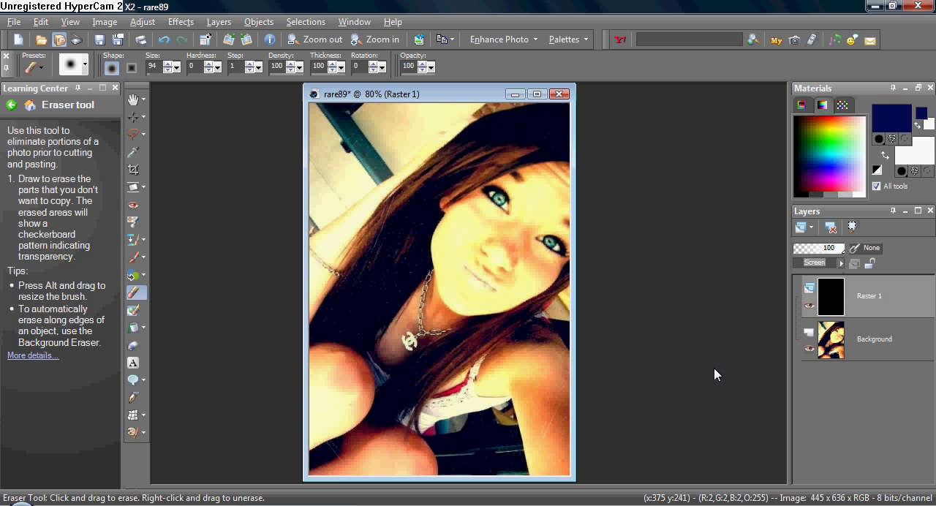
pyautogui.moveTo(138, 117)
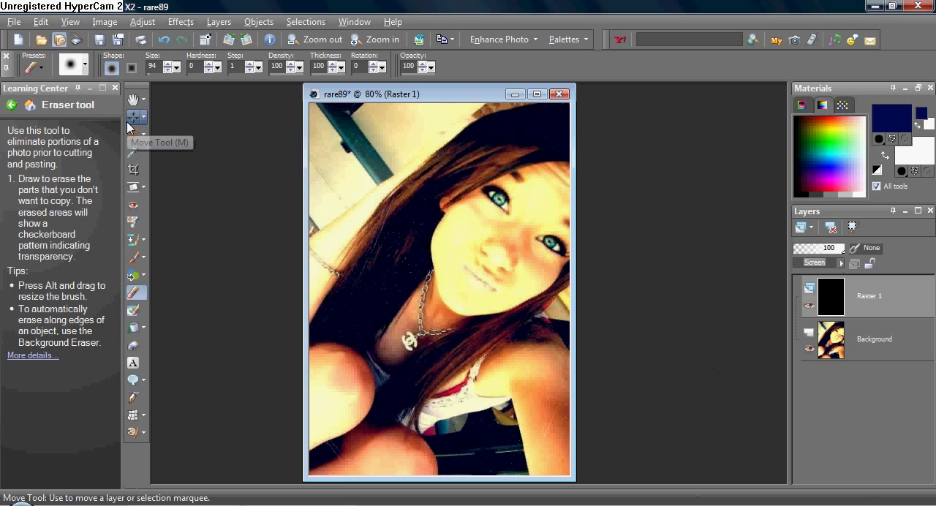
# - Select the Move Tool and bring up the texture3 grunge image
pyautogui.click(136, 117)
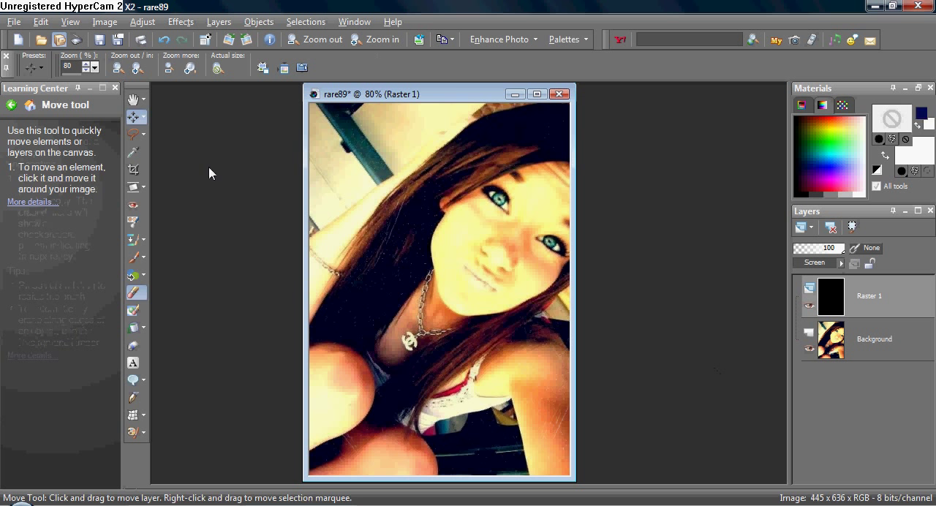
pyautogui.click(14, 21)
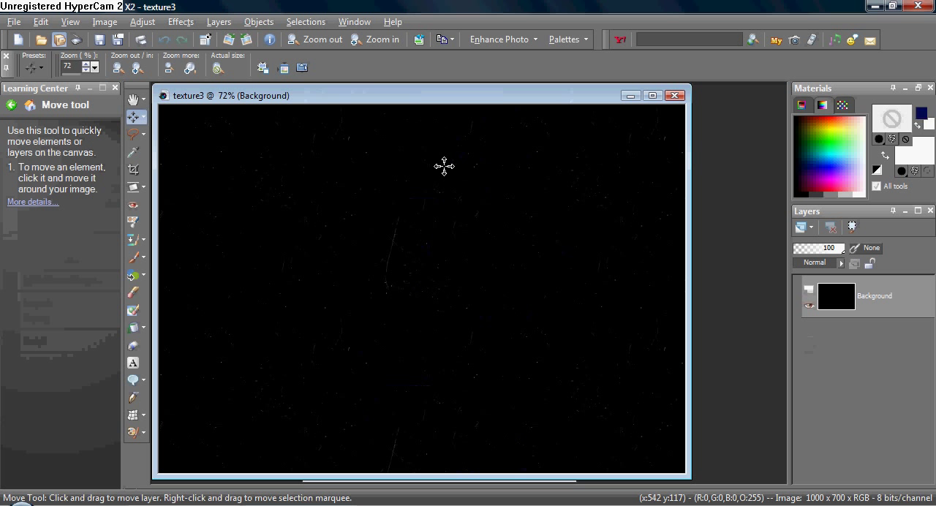
pyautogui.moveTo(611, 129)
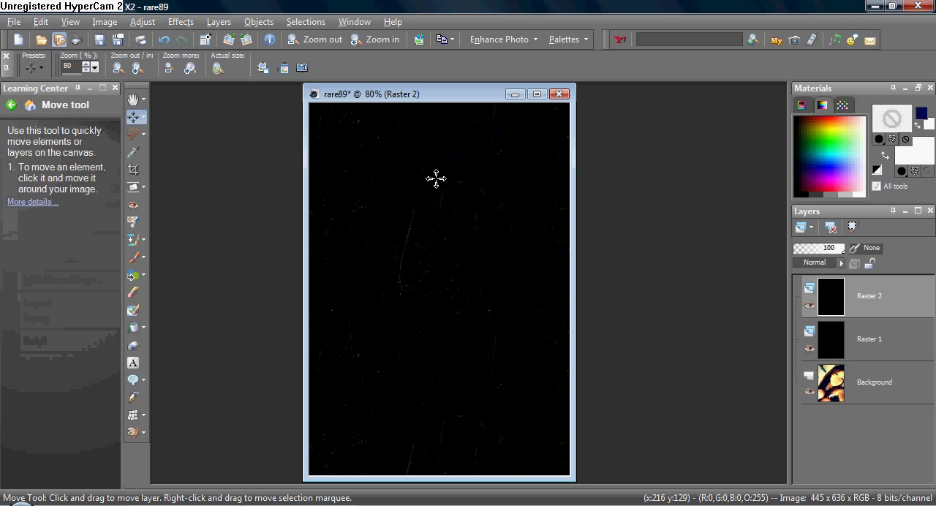
# - Drag the Raster 2 texture into position over the rare89 photo
pyautogui.moveTo(436, 177); pyautogui.dragTo(451, 233)
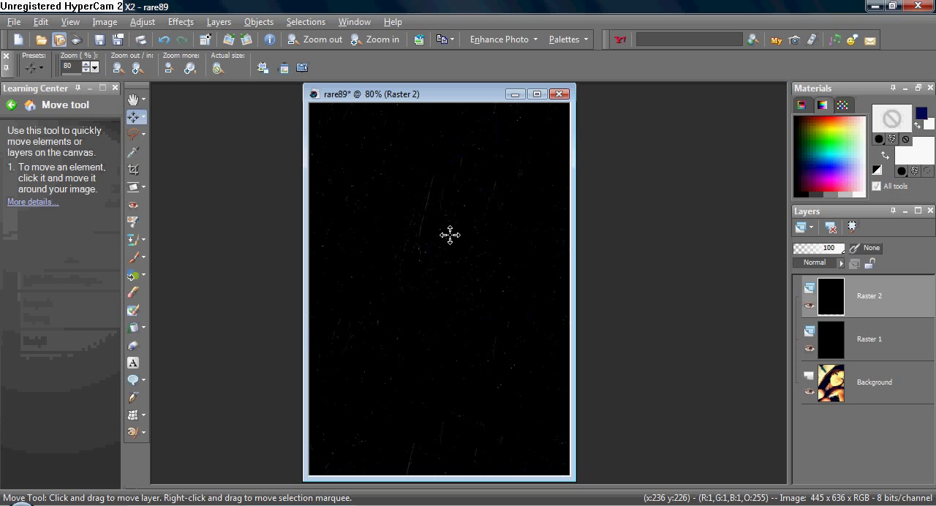
pyautogui.moveTo(449, 234); pyautogui.dragTo(473, 253)
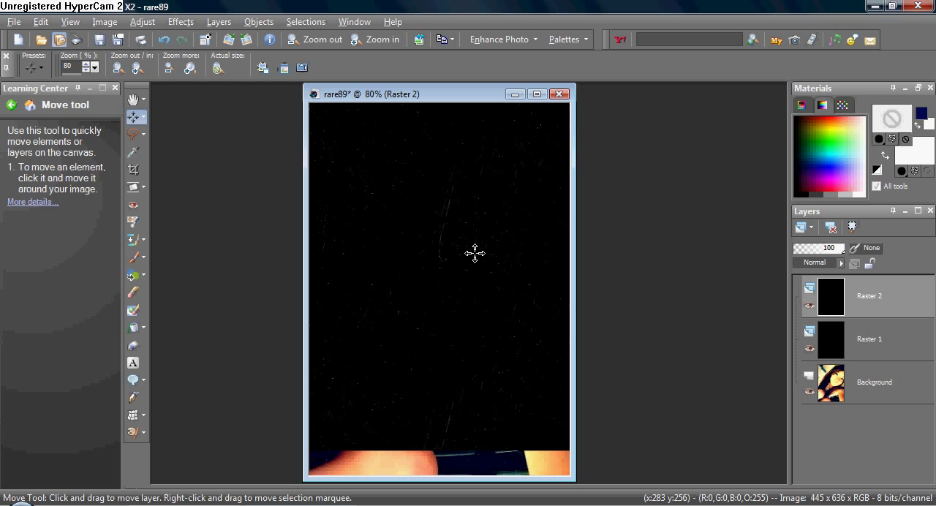
pyautogui.click(839, 263)
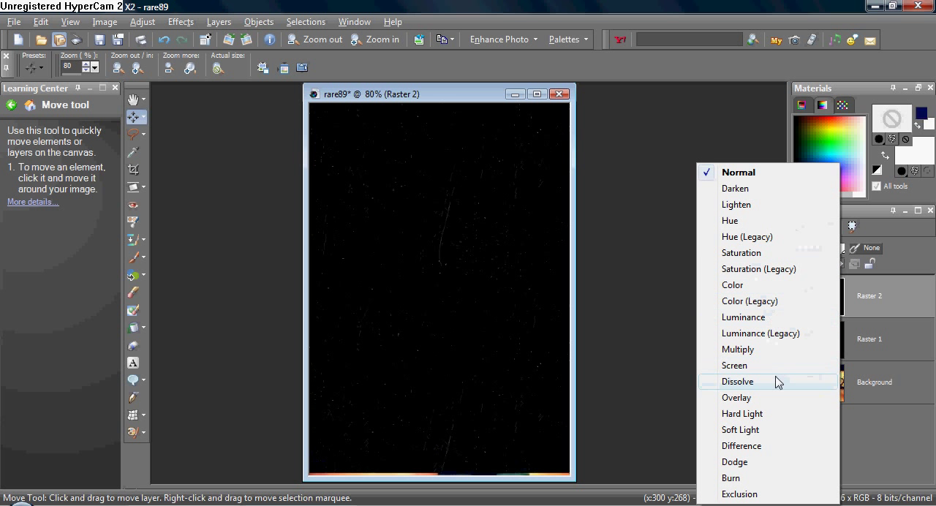
# - Set Raster 2's blend mode to Screen
pyautogui.click(734, 365)
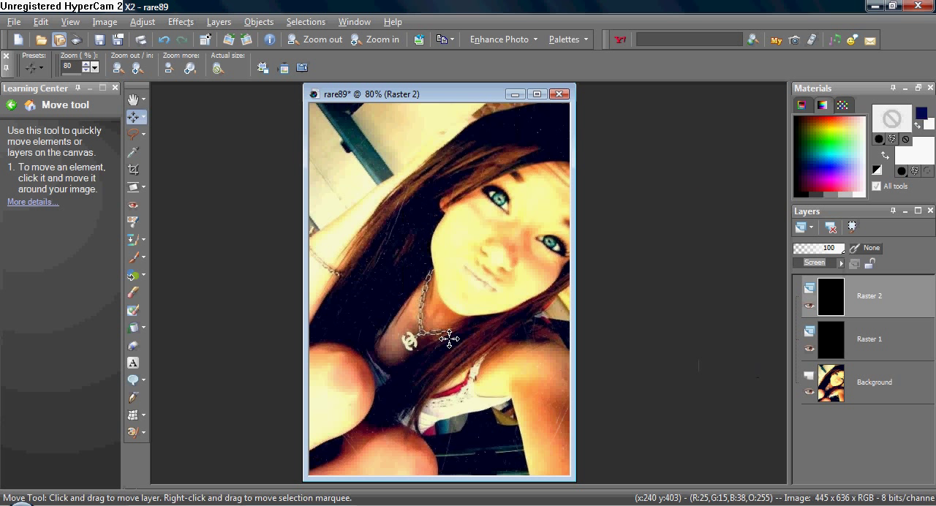
pyautogui.moveTo(456, 292)
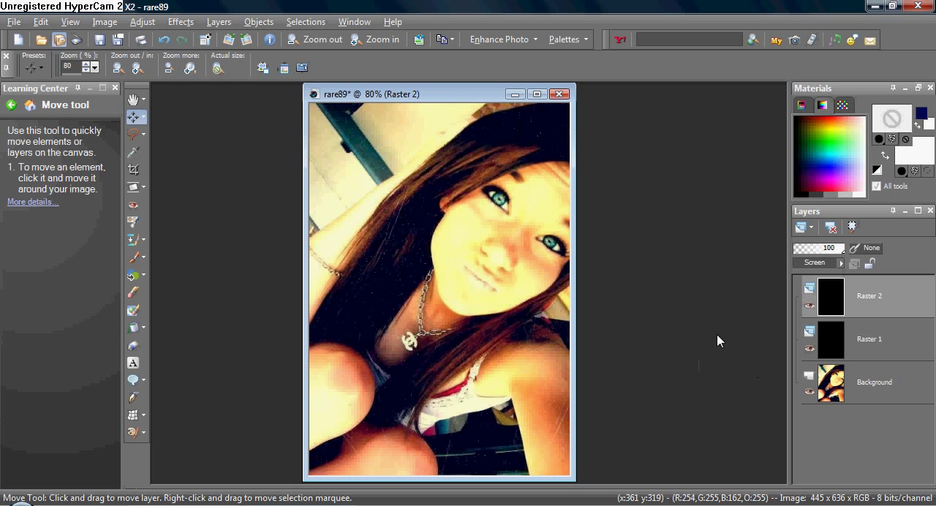
pyautogui.moveTo(889, 319)
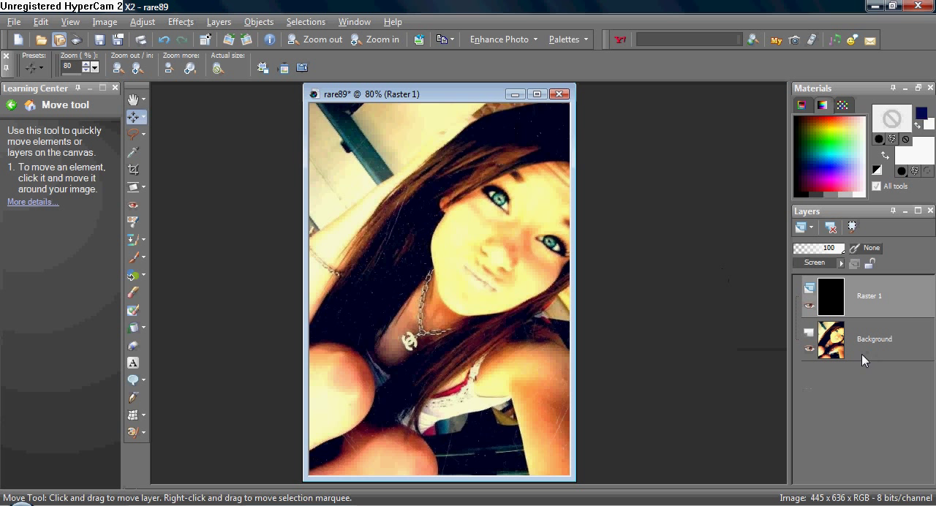
pyautogui.moveTo(899, 286)
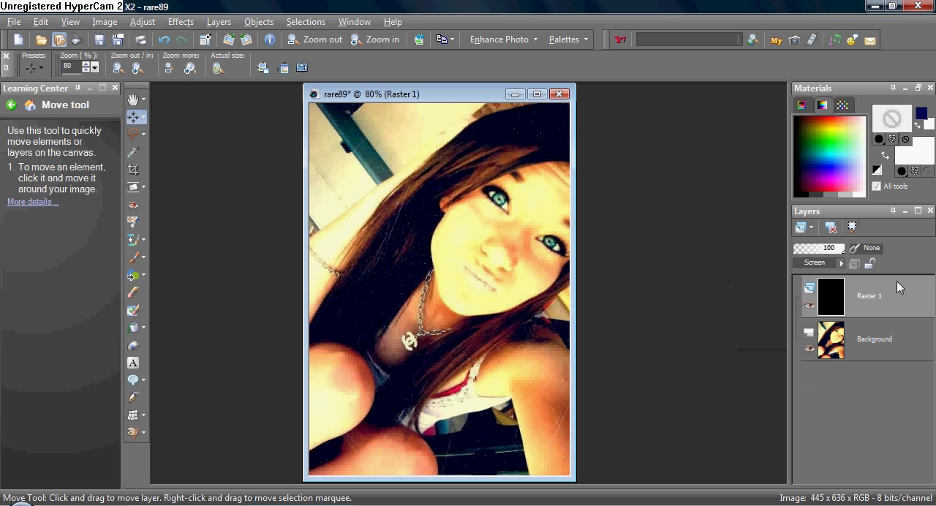
pyautogui.moveTo(68, 184)
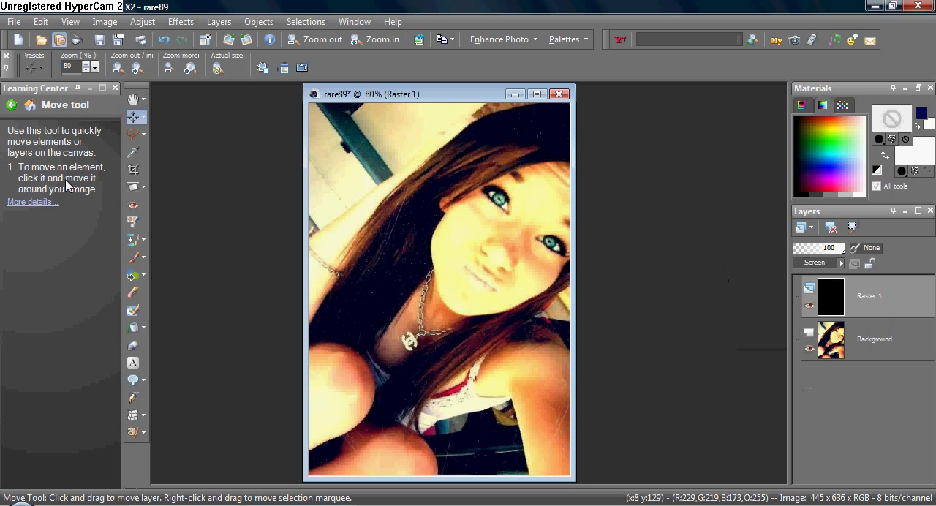
pyautogui.moveTo(134, 293)
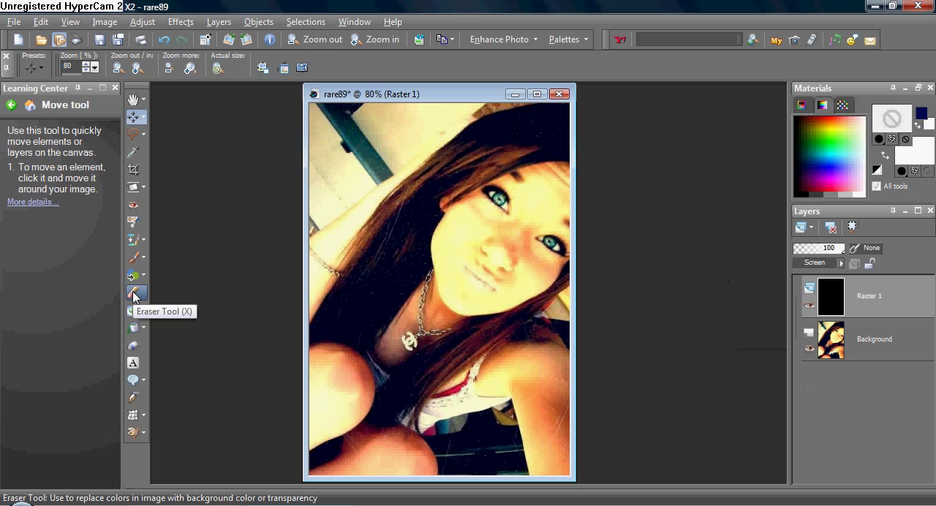
# - Select the Eraser Tool to begin erasing the Raster 1 texture over the face
pyautogui.click(132, 292)
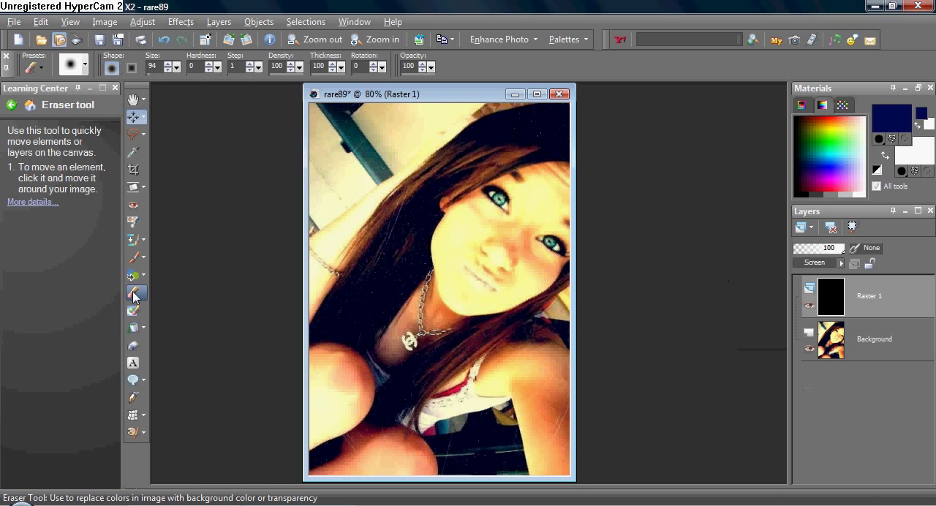
pyautogui.click(136, 292)
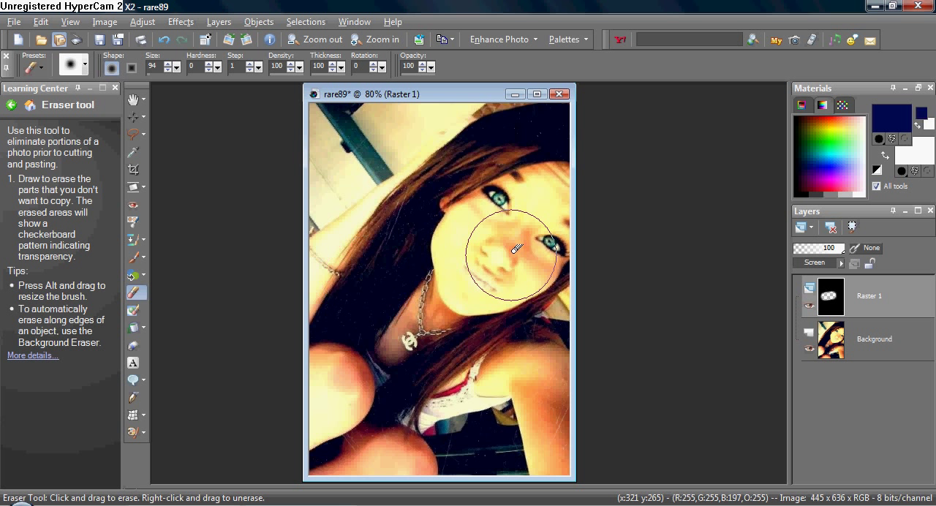
pyautogui.moveTo(576, 243)
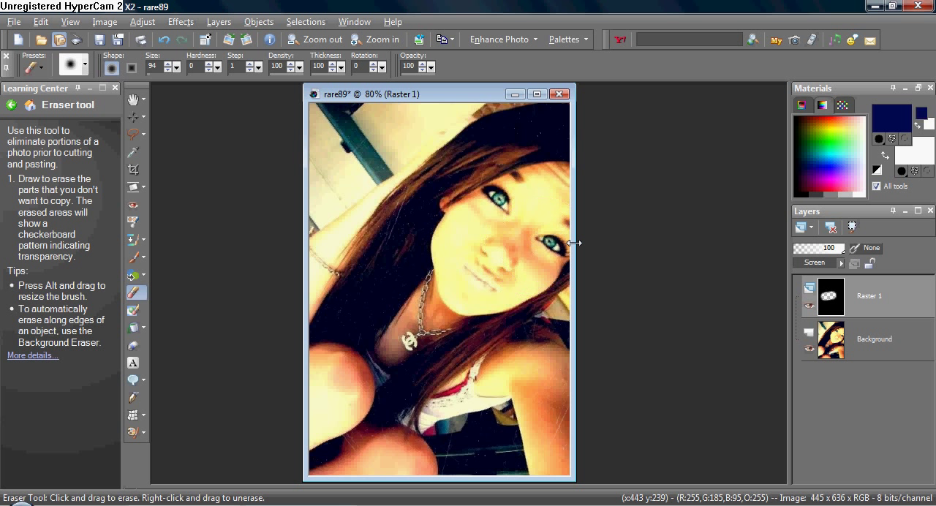